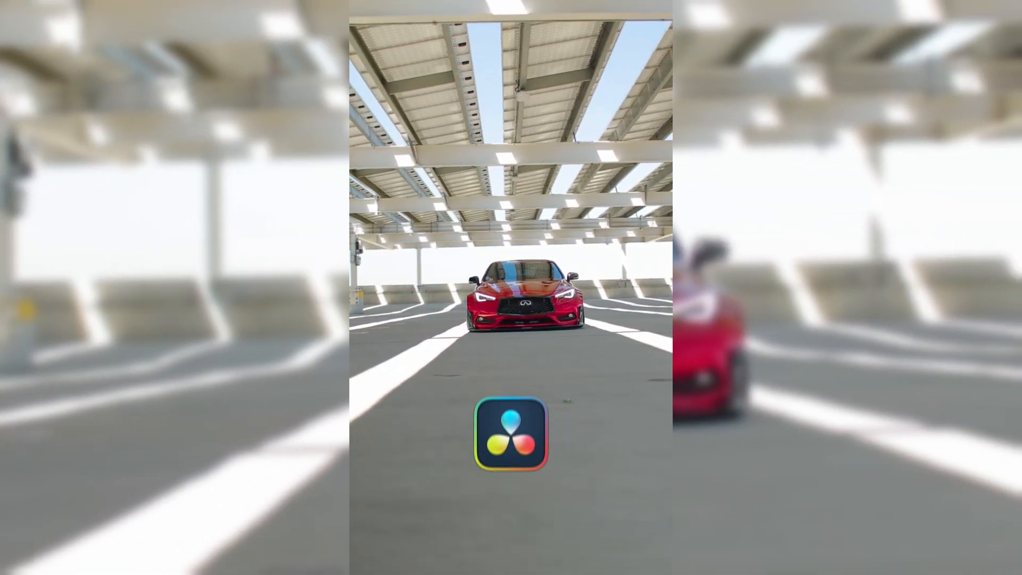
# Step: Select the adjustment clip above Compound Clip 3, open it in Fusion, and add a Drip tool
pyautogui.click(511, 436)
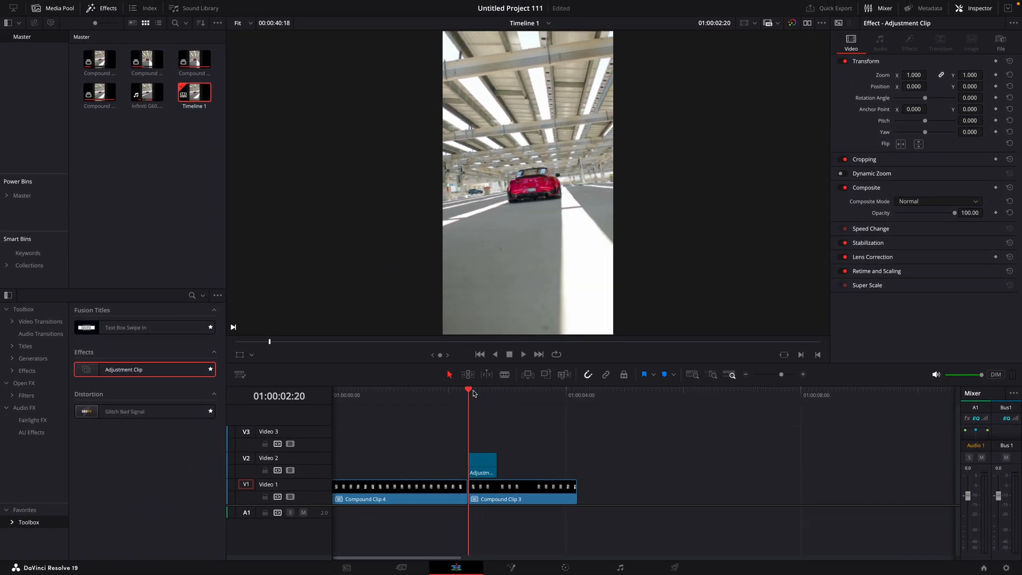
pyautogui.click(482, 464)
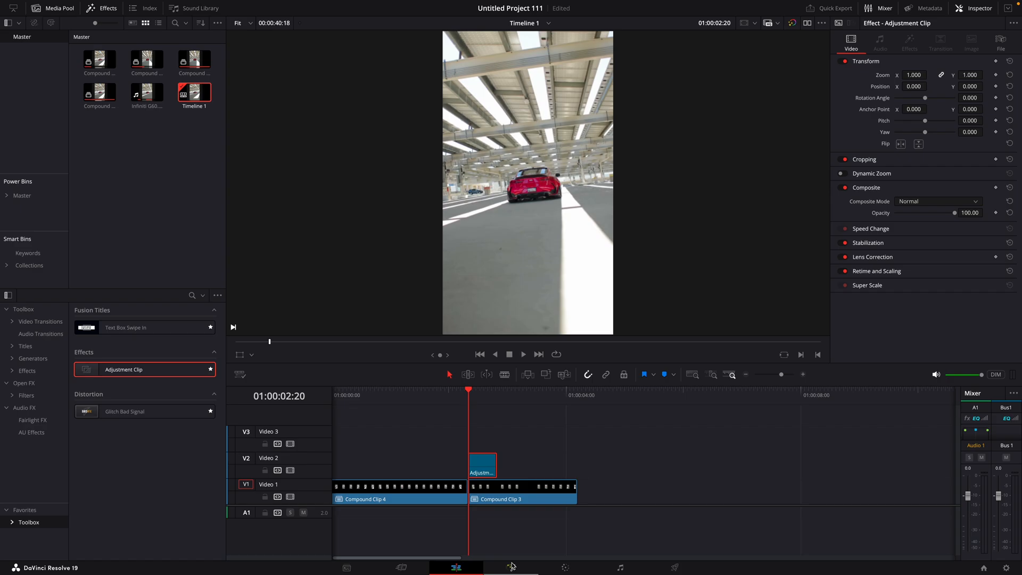
pyautogui.click(511, 567)
pyautogui.write('dri')
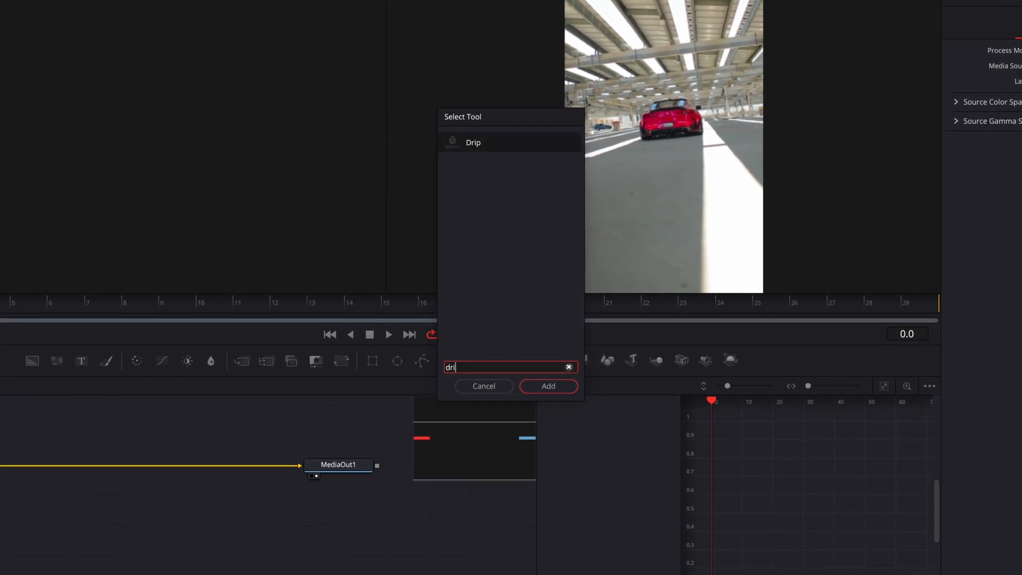
pyautogui.click(549, 386)
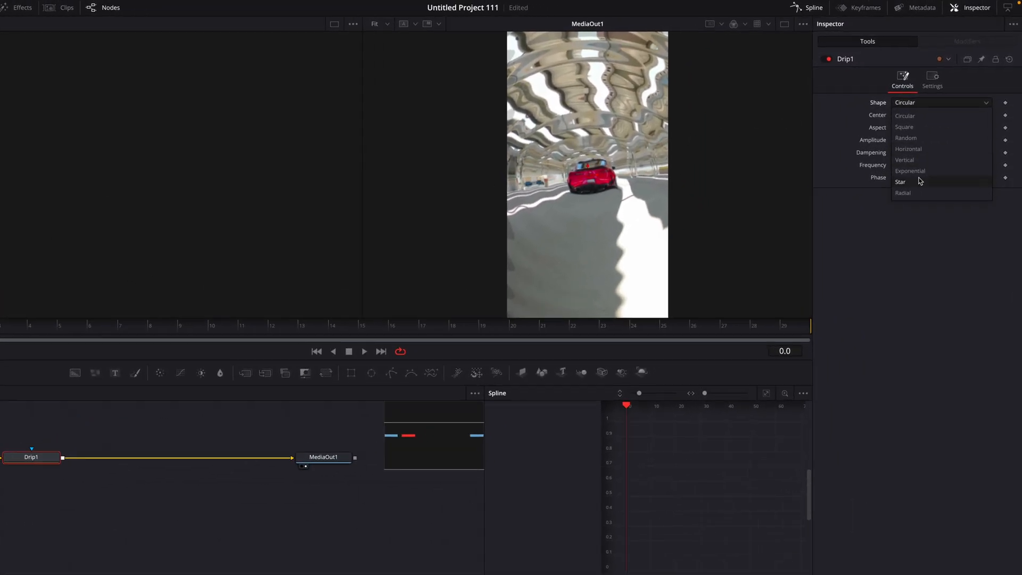
# Step: Give the Drip a Star shape, amplitude 0.05, dampening 0.015 and lower frequency
pyautogui.click(900, 182)
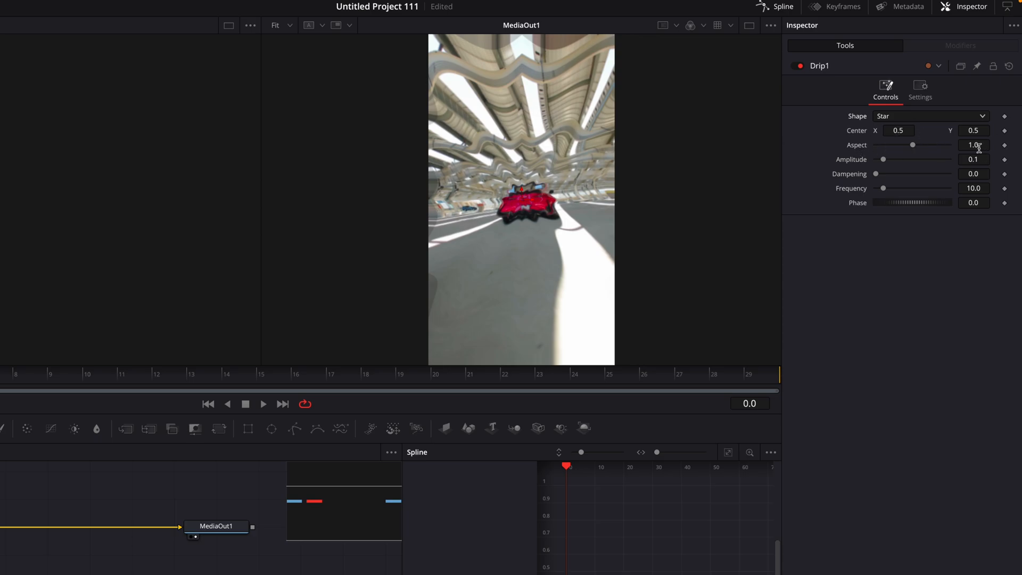
pyautogui.click(973, 159)
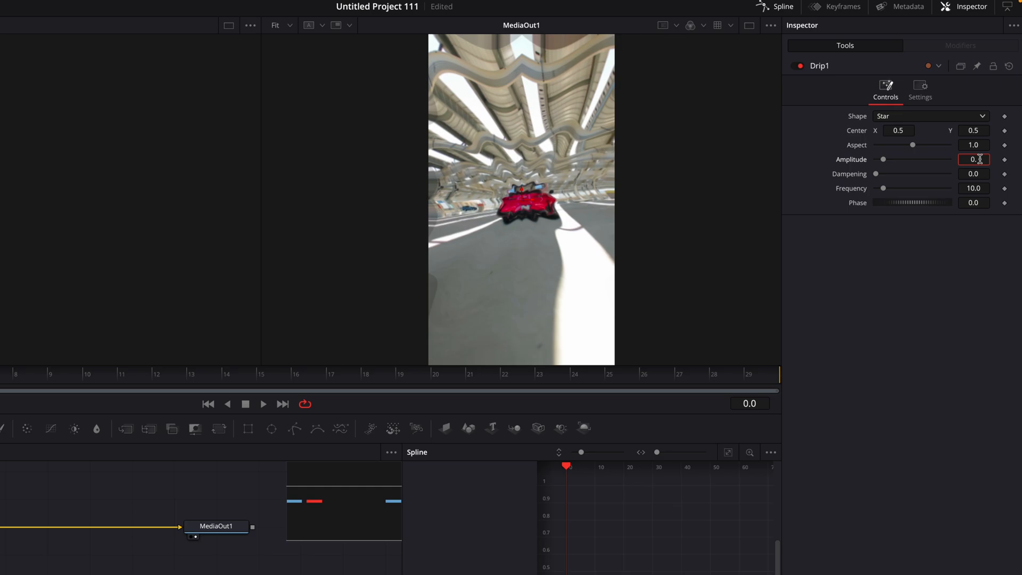
pyautogui.write('0.05')
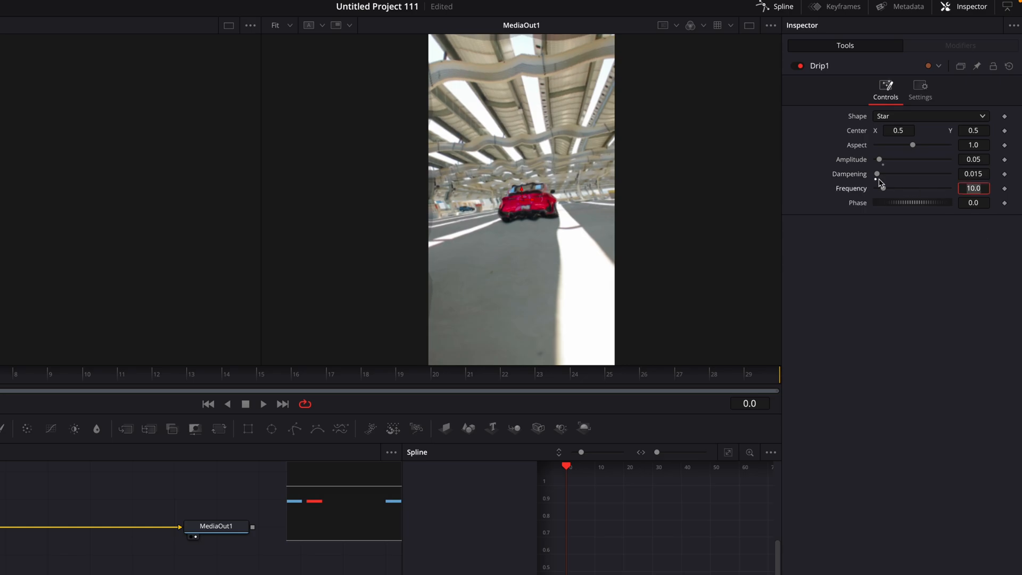
pyautogui.moveTo(885, 192)
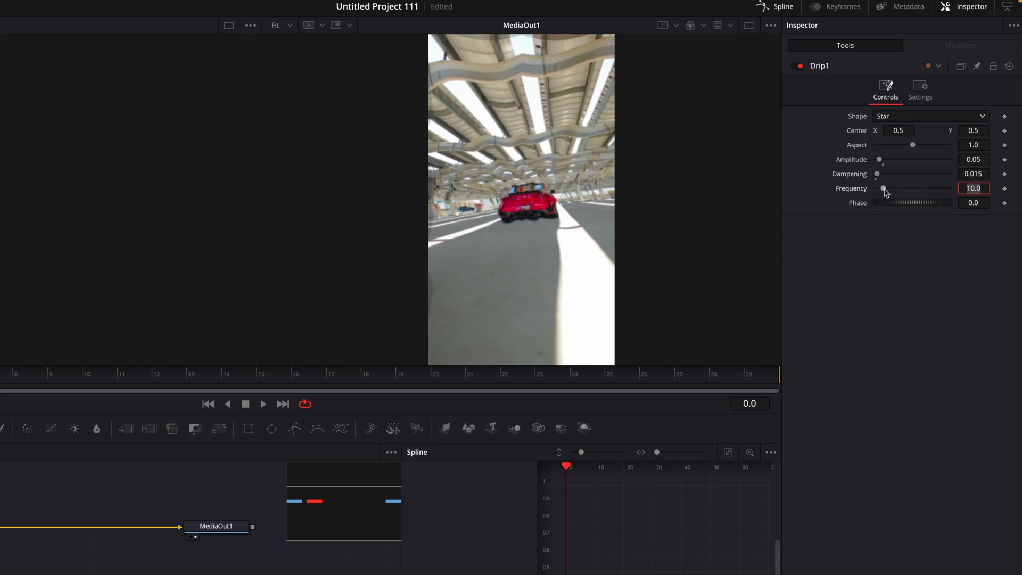
pyautogui.moveTo(885, 188); pyautogui.dragTo(883, 188)
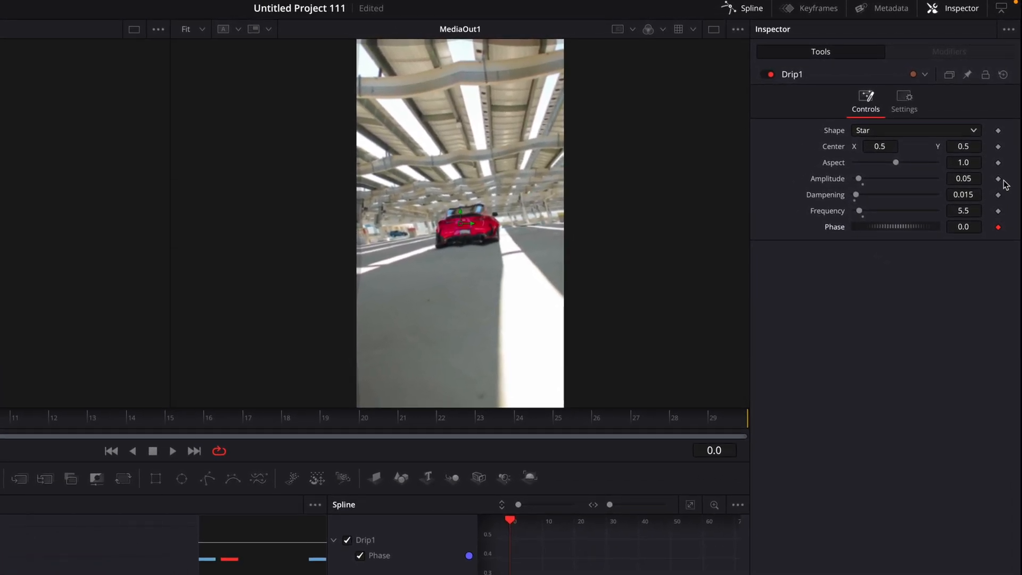
# Step: Keyframe the Drip amplitude and raise the phase to 0.5 at frame 29
pyautogui.click(998, 179)
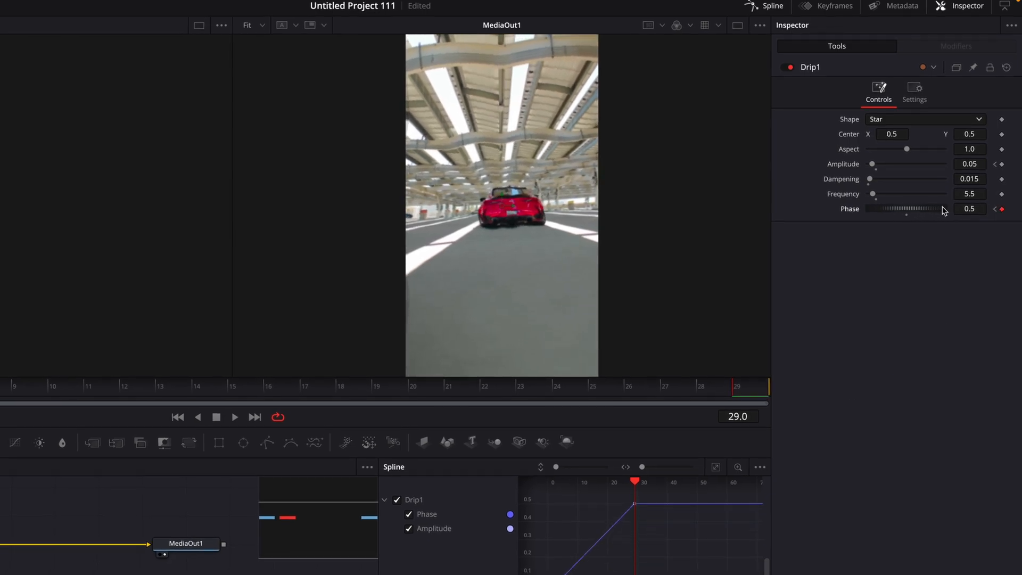
pyautogui.moveTo(906, 209); pyautogui.dragTo(942, 209)
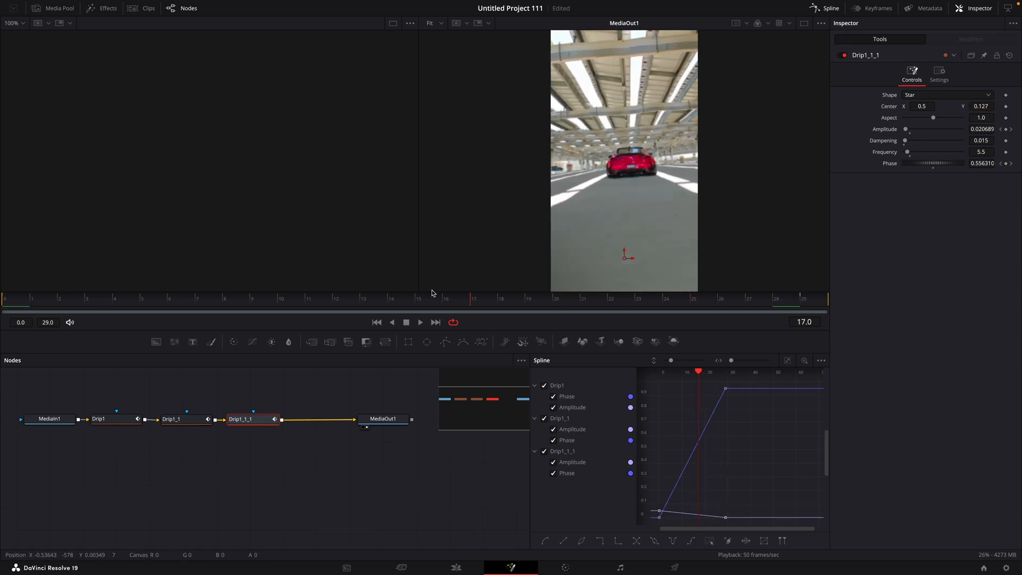
# Step: Play back the three chained Drip effects to preview the shake transition
pyautogui.click(420, 321)
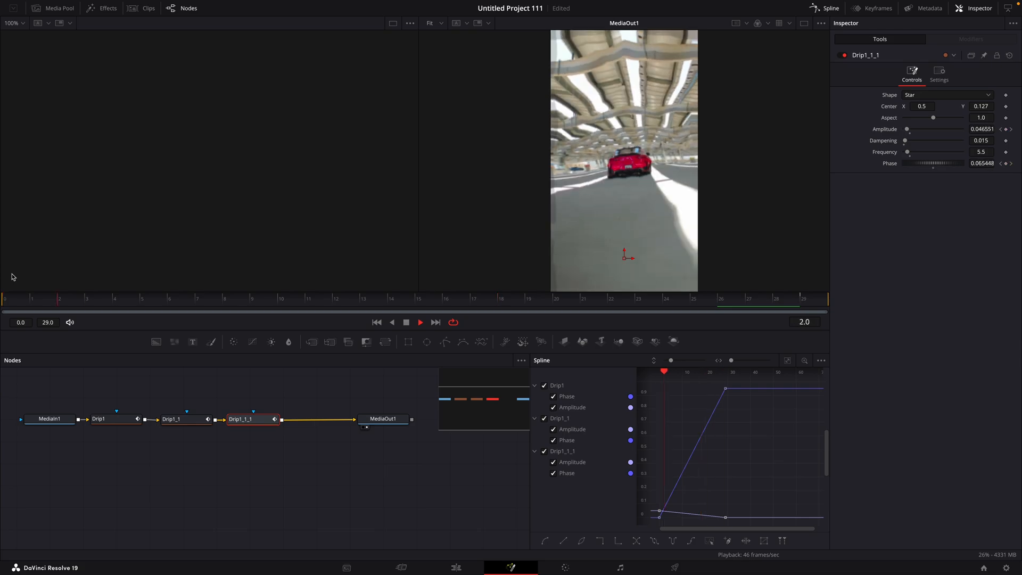